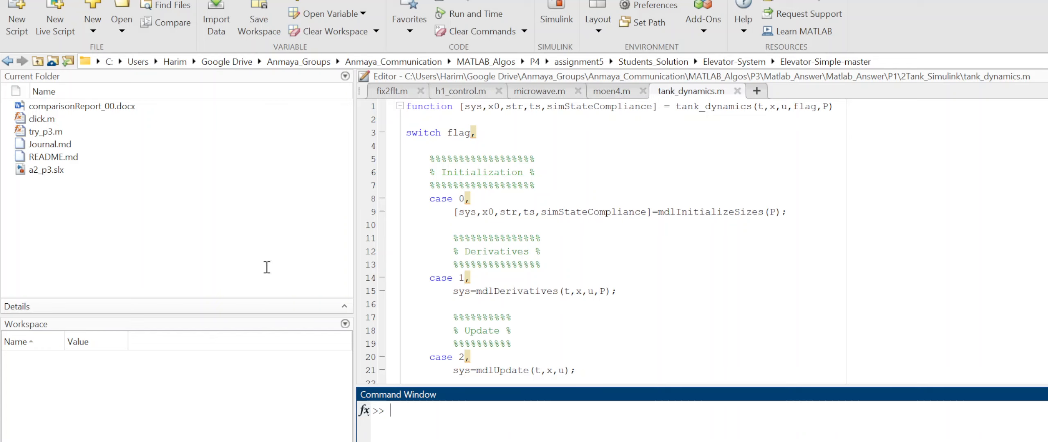
Step: Assign a = 5 in the Command Window to create workspace variable a
type("a =")
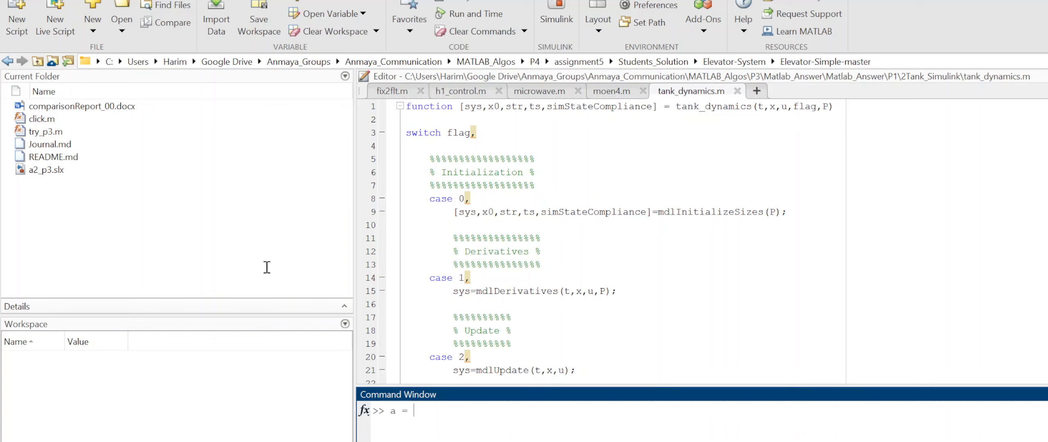
type("5")
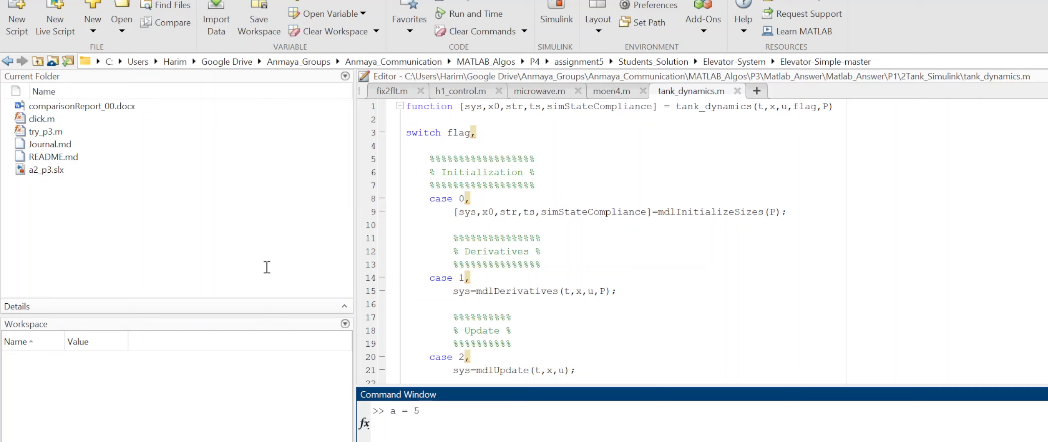
key("enter")
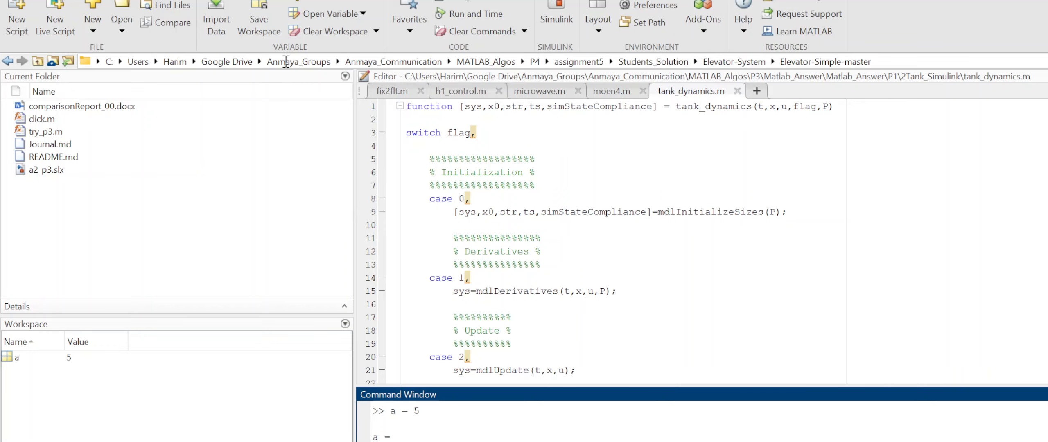
Step: Switch the Editor to the fix2flt.m script and focus it for running
left_click(690, 91)
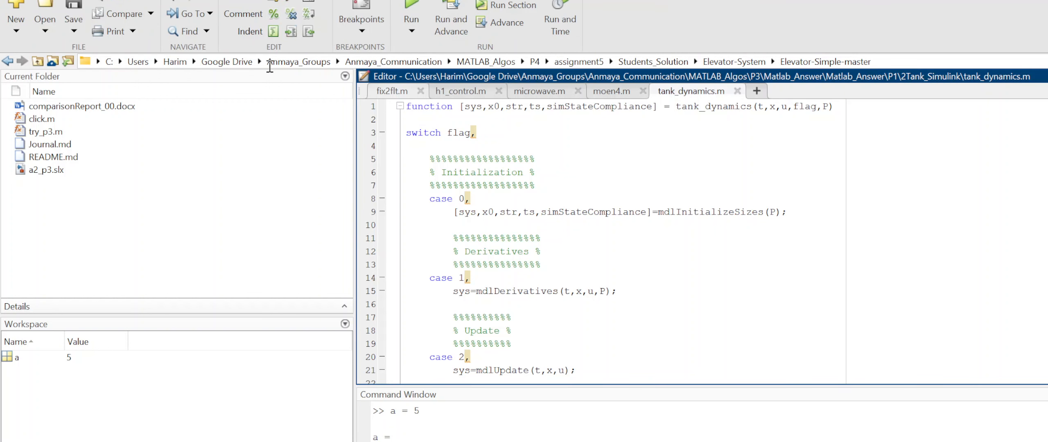
left_click(392, 91)
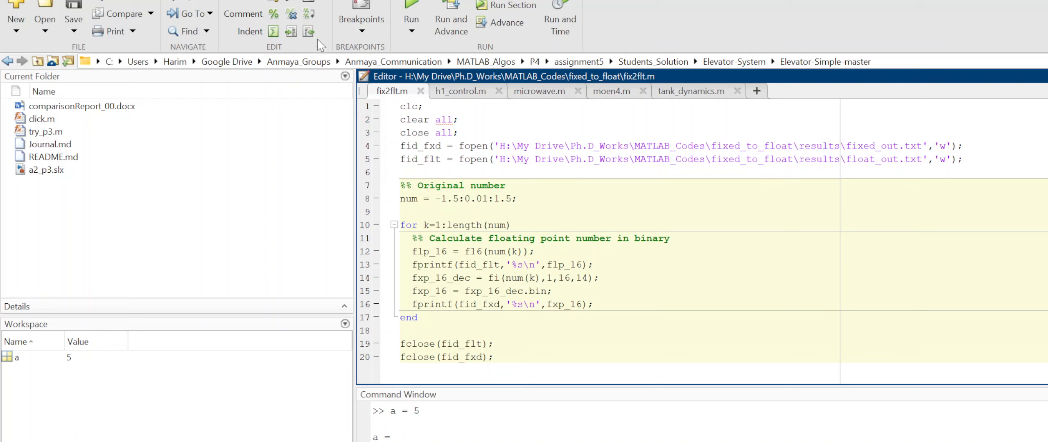
left_click(489, 199)
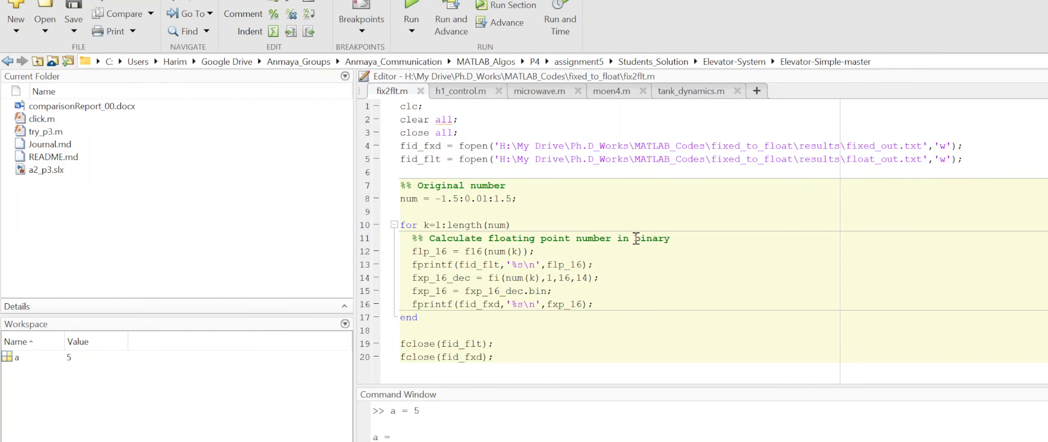
mouse_move(285, 330)
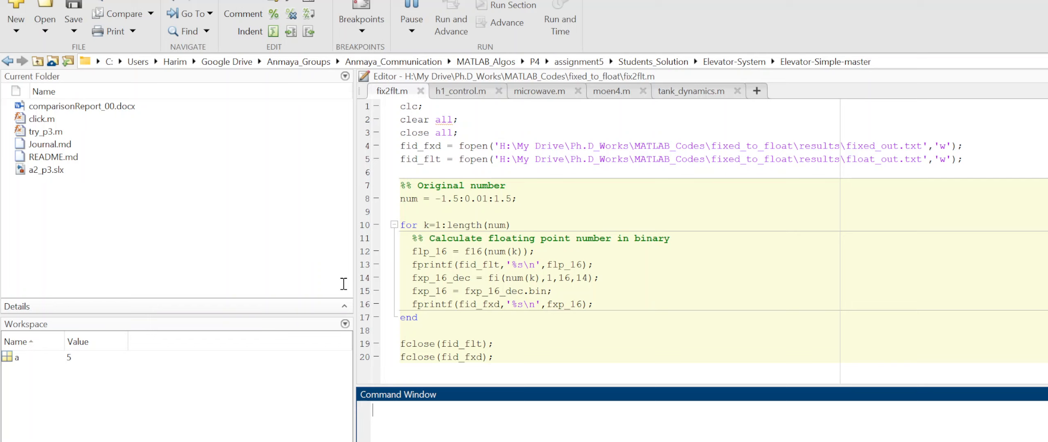
mouse_move(442, 108)
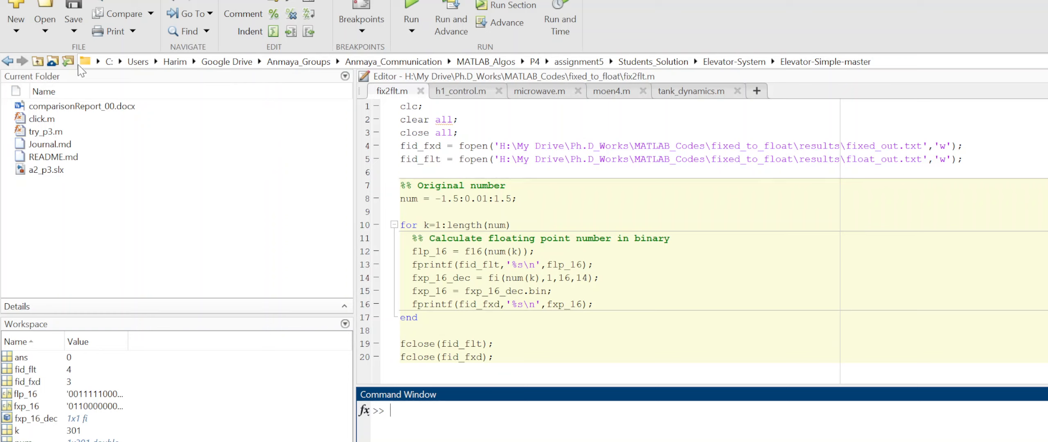
mouse_move(88, 121)
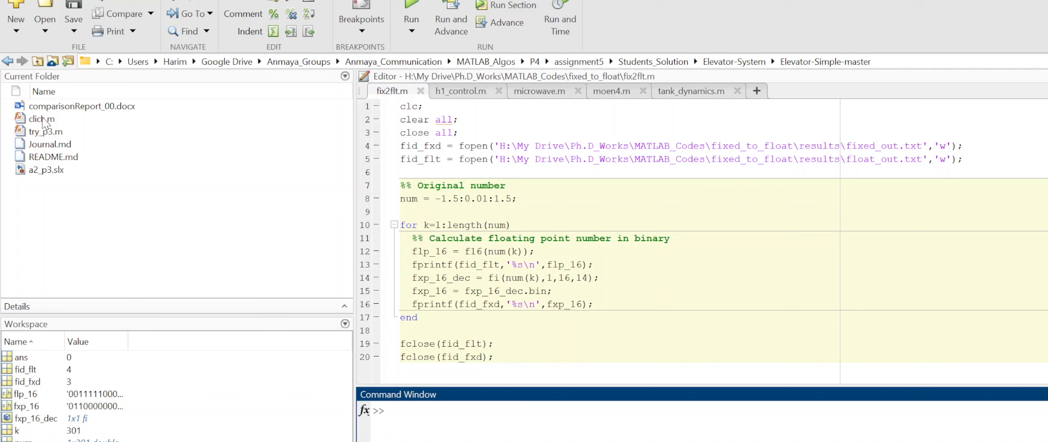
mouse_move(51, 254)
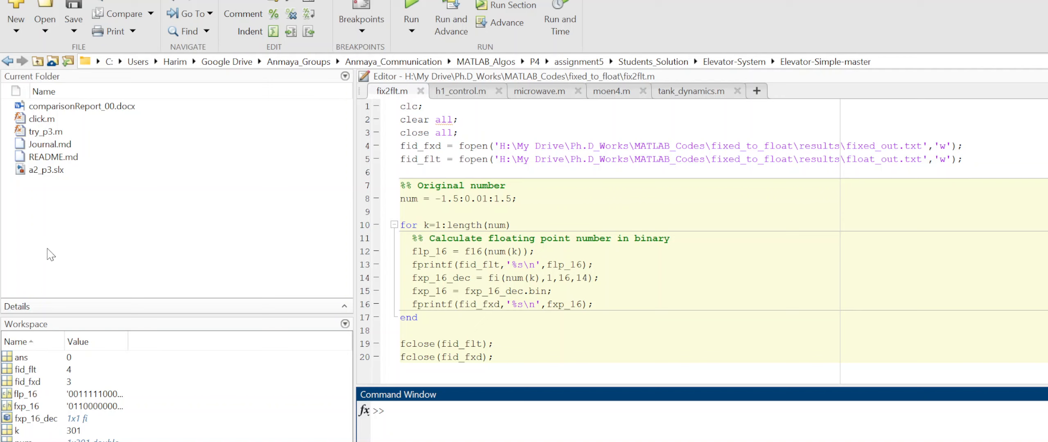
left_click(27, 381)
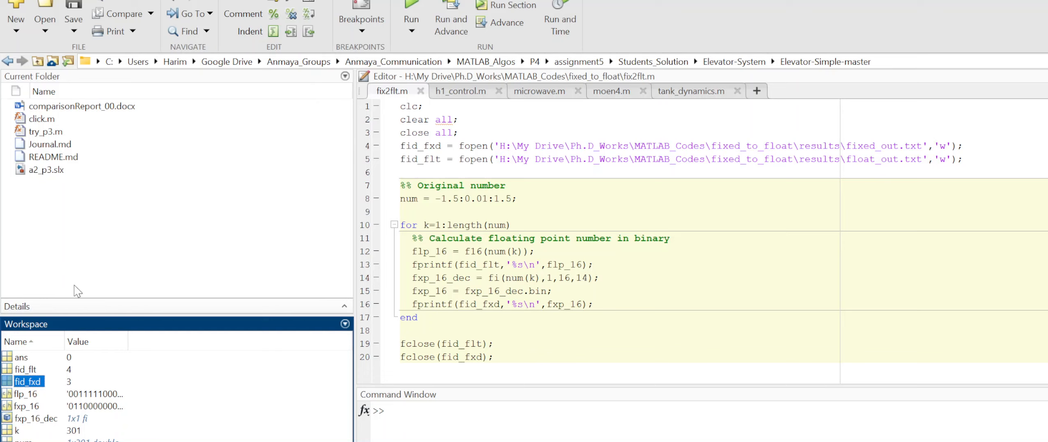
mouse_move(19, 241)
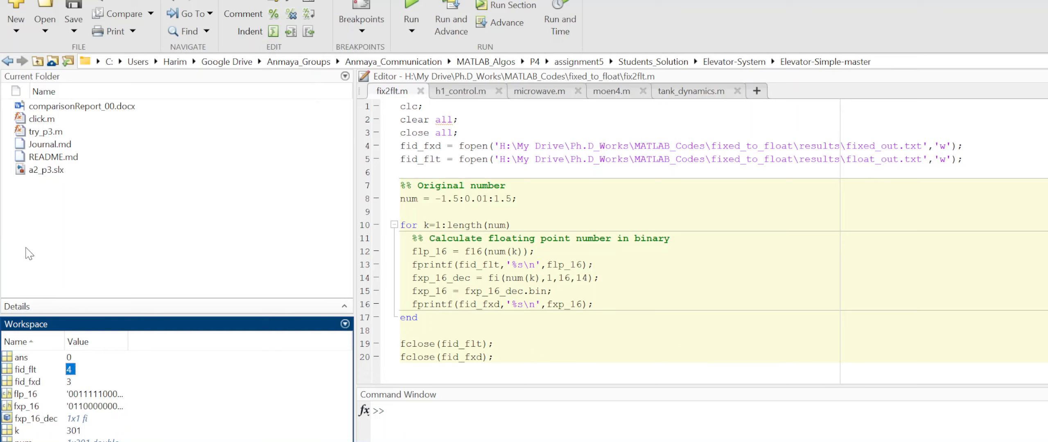
left_click(28, 382)
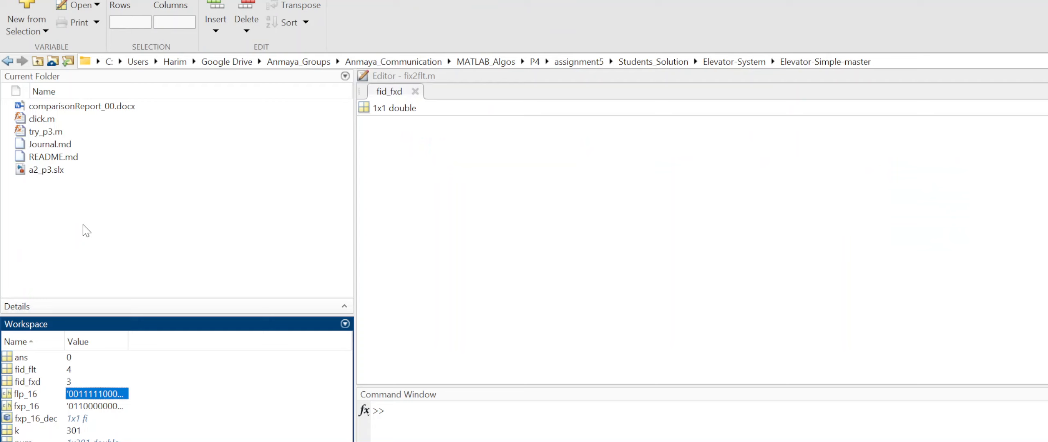
mouse_move(277, 180)
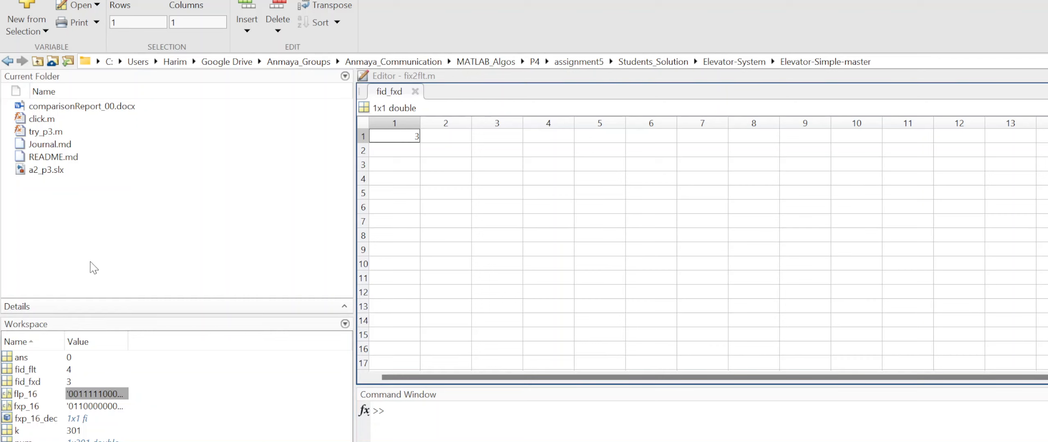
mouse_move(98, 280)
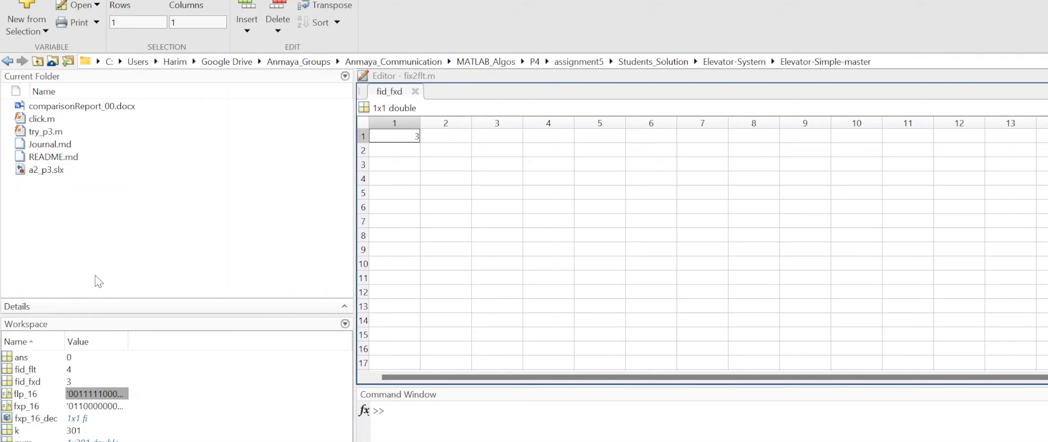
Step: Select the fxp_16 variable in the Workspace to inspect next
left_click(95, 405)
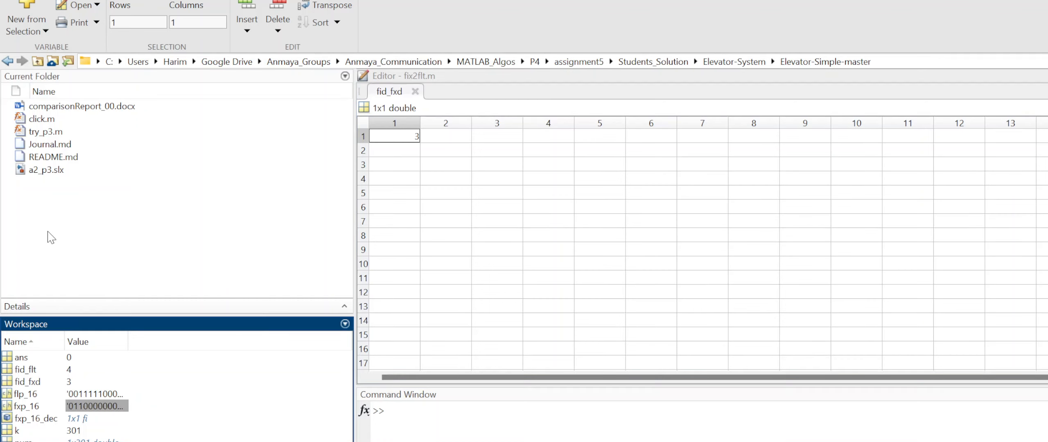